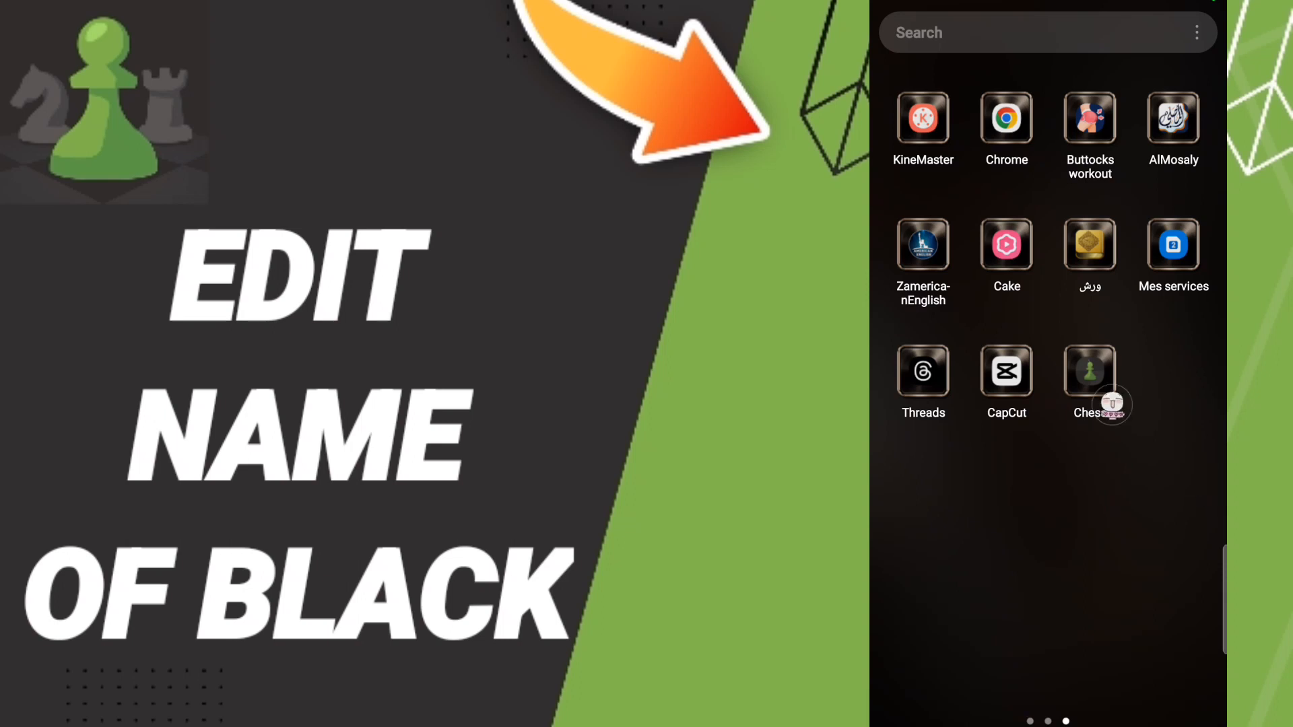
# - Launch the Chess.com app from the app drawer to reach its home feed
pyautogui.click(1090, 372)
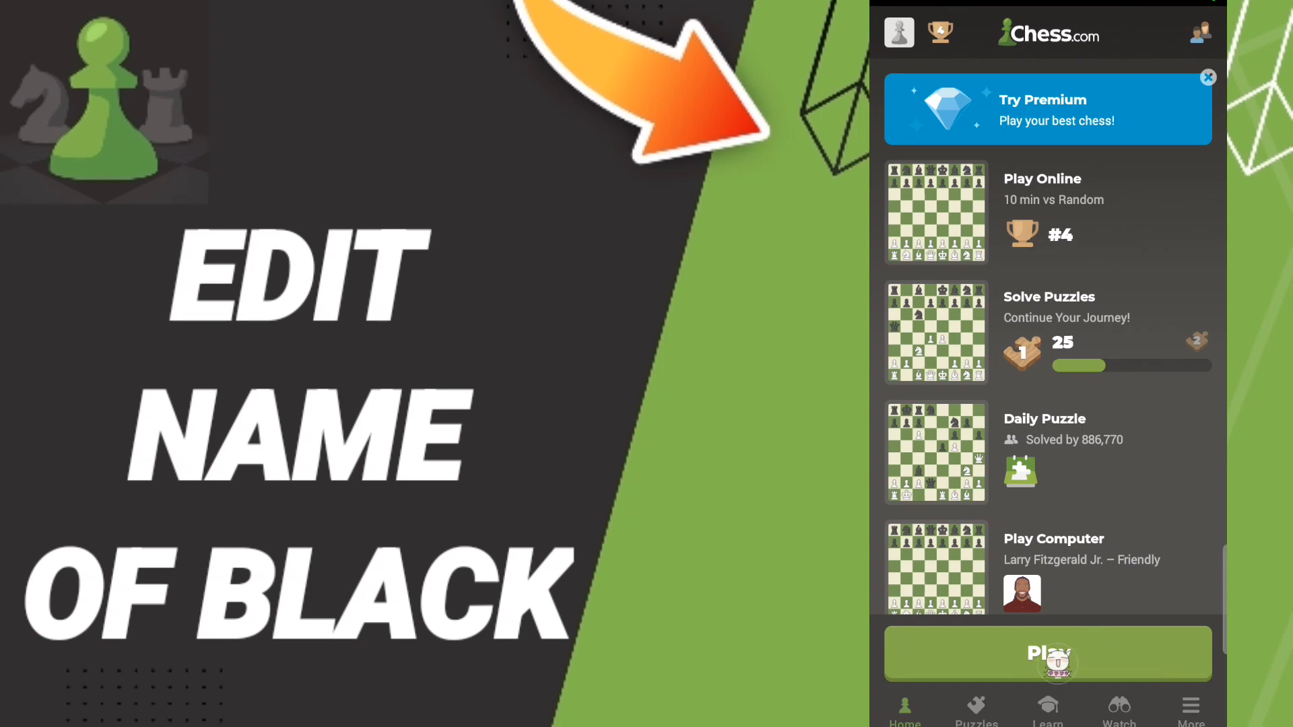
# - Start a new game and expand the extra modes showing Custom Game and Pass and Play
pyautogui.click(1048, 654)
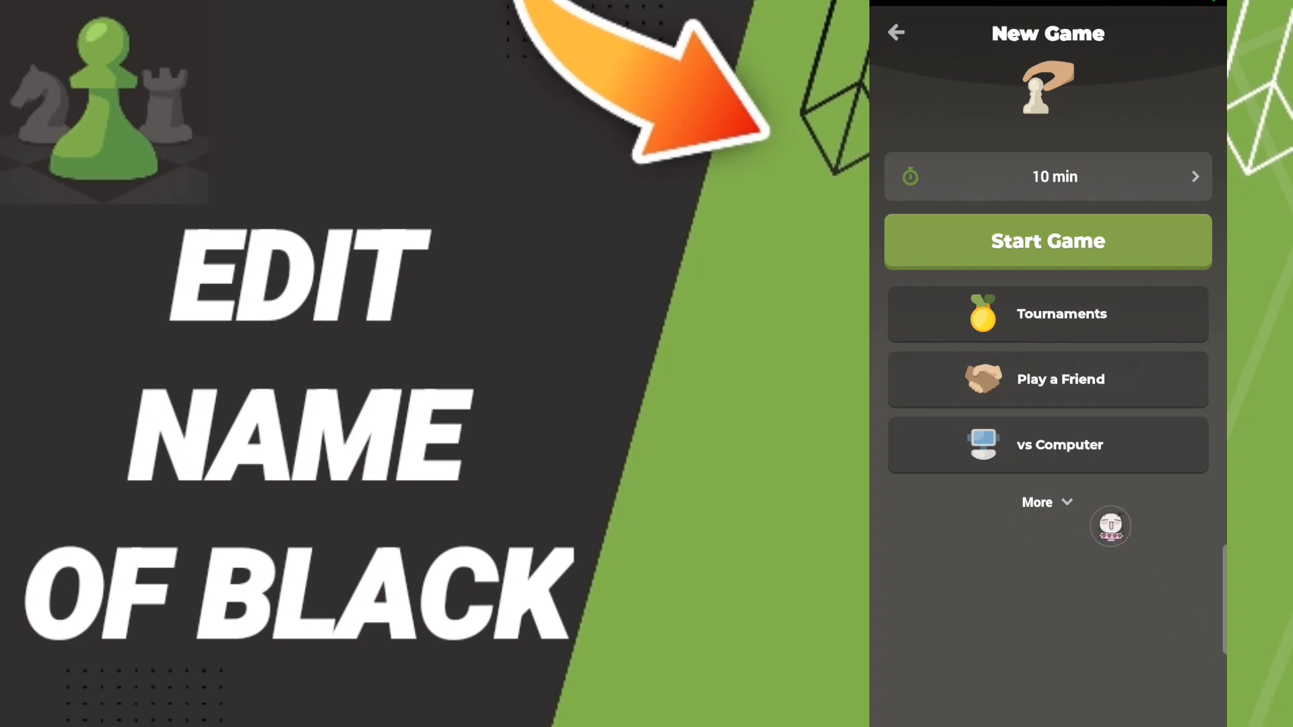
pyautogui.click(1038, 503)
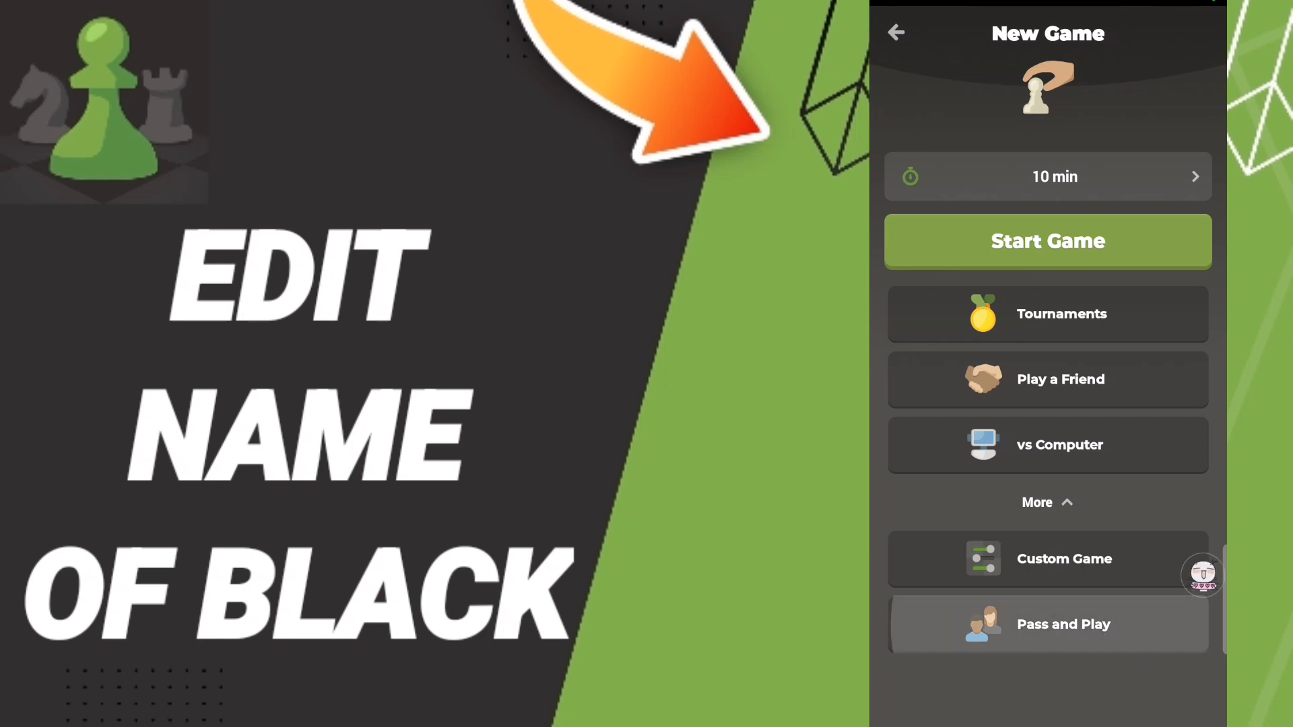
# - Choose Pass and Play, begin editing the Black player's name, and swap the two players' colours
pyautogui.click(1065, 625)
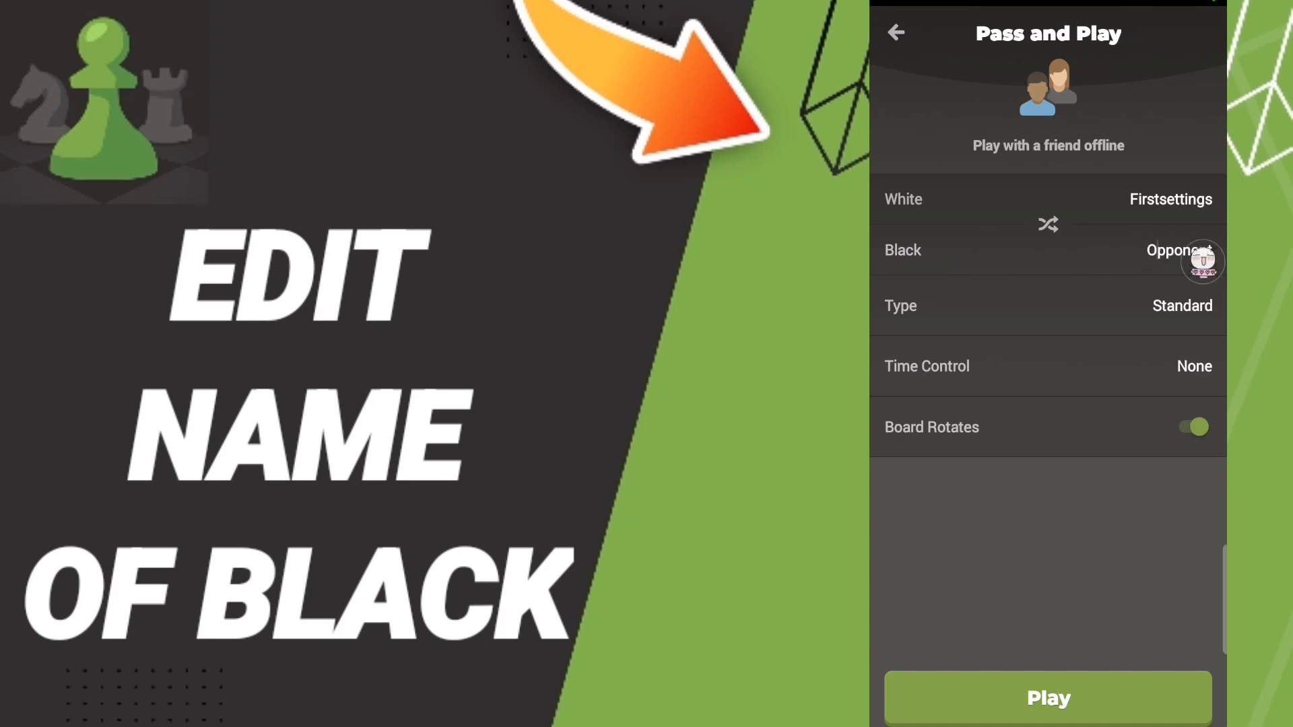
pyautogui.click(1175, 251)
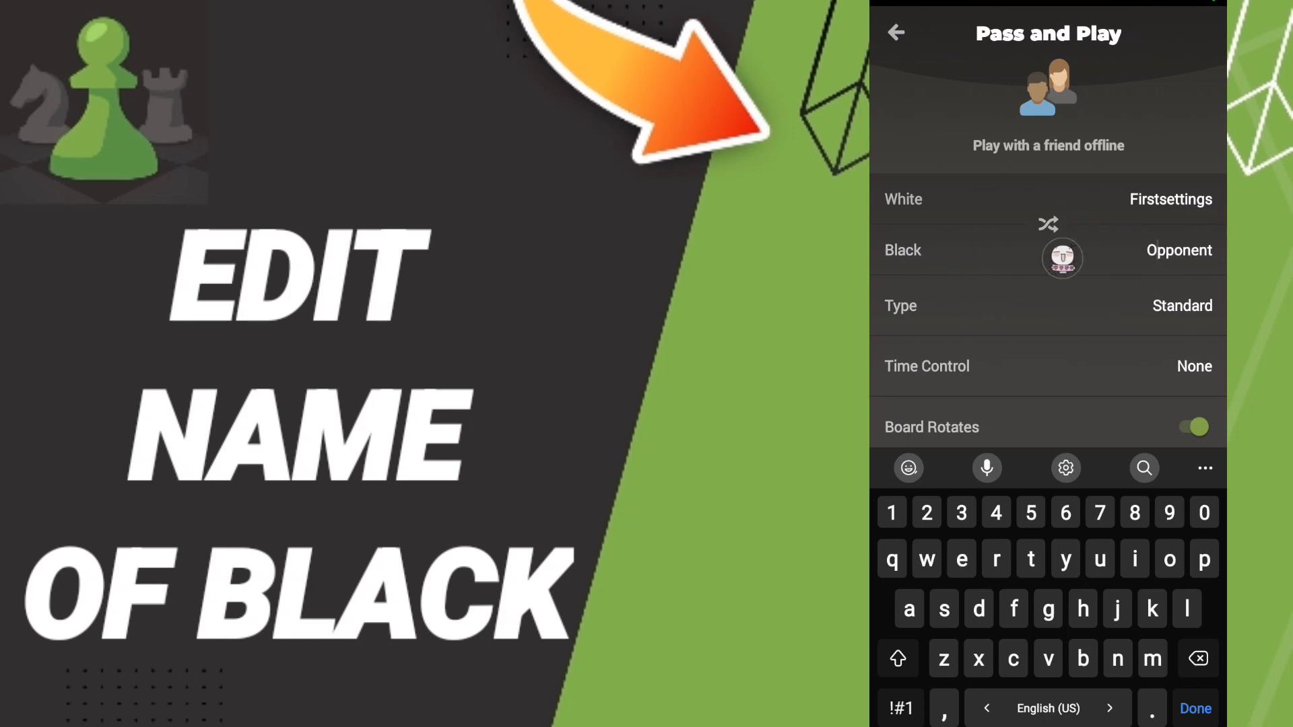
pyautogui.click(1049, 223)
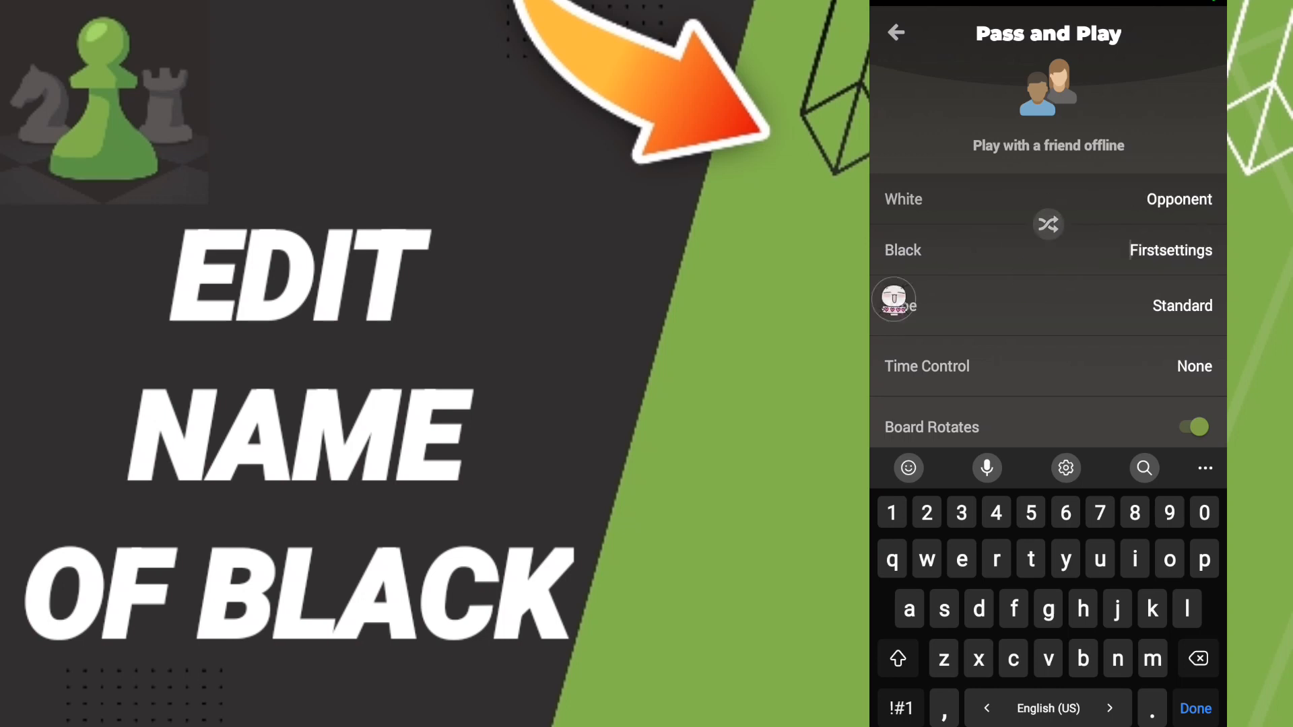